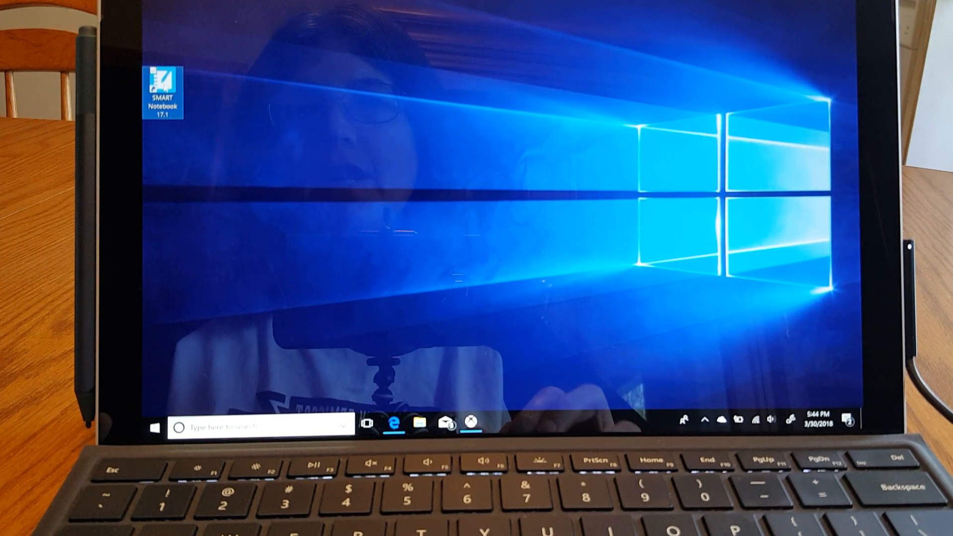
Step: Launch SMART Notebook 17.1 from its desktop shortcut so the welcome window appears
double_click(162, 86)
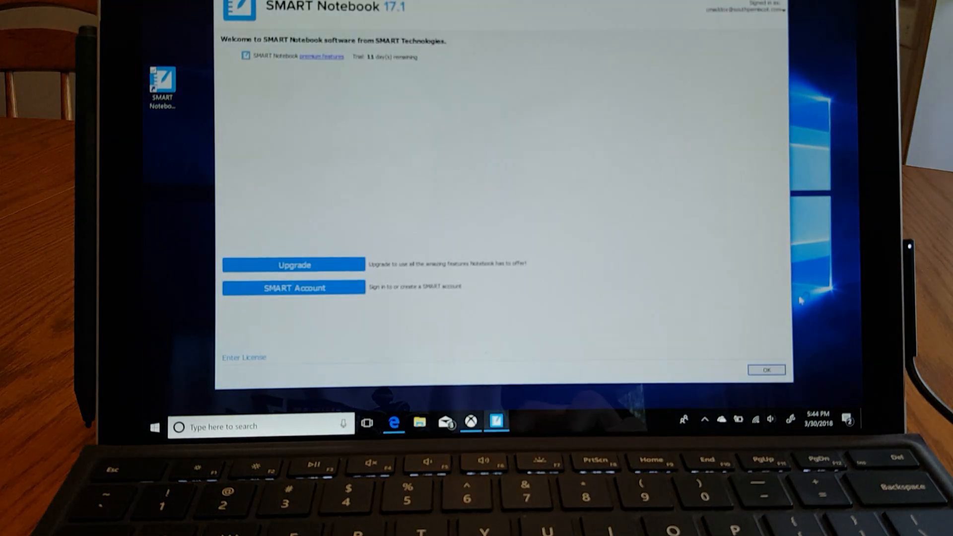
Step: Dismiss the welcome dialog to reach a blank Notebook page
left_click(765, 369)
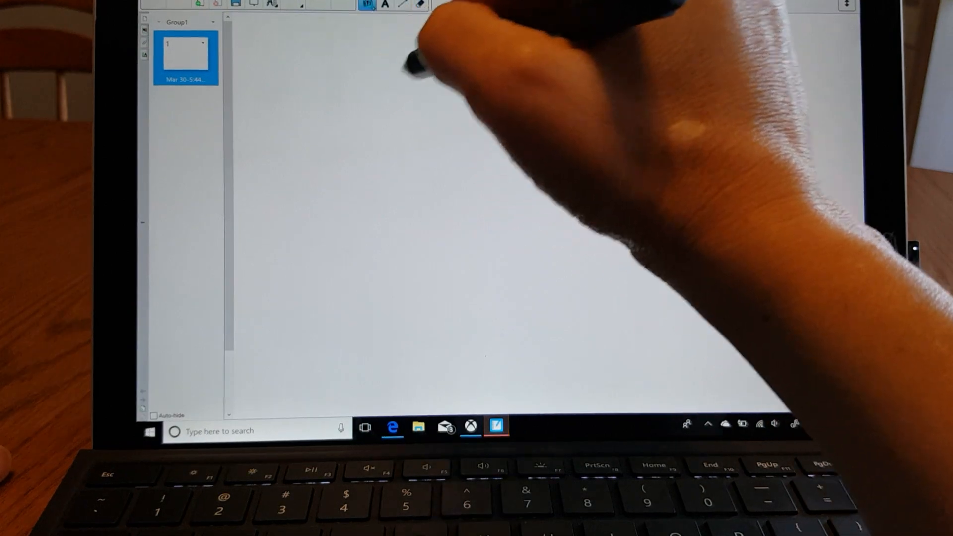
Step: Make the plain Pen the active writing tool from the Pens dropdown
left_click(367, 5)
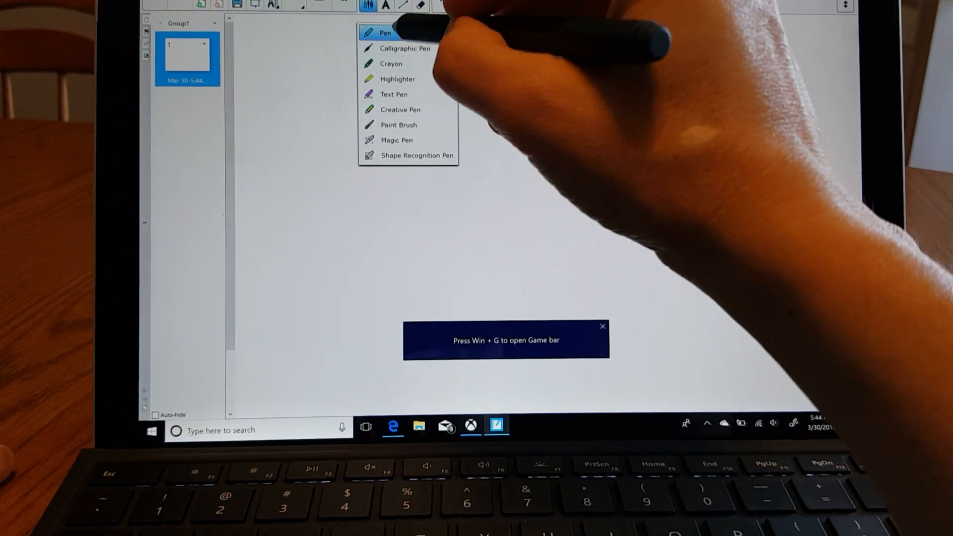
left_click(385, 32)
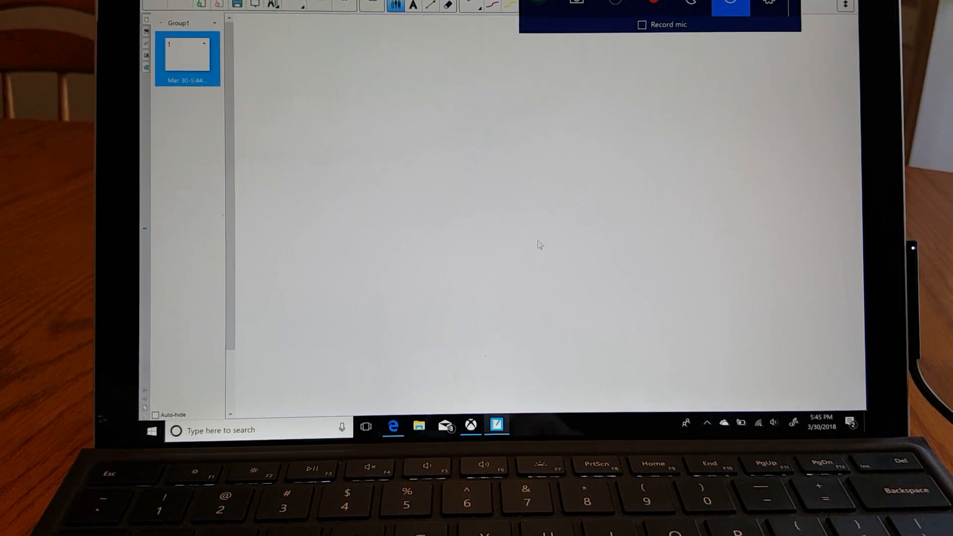
mouse_move(655, 5)
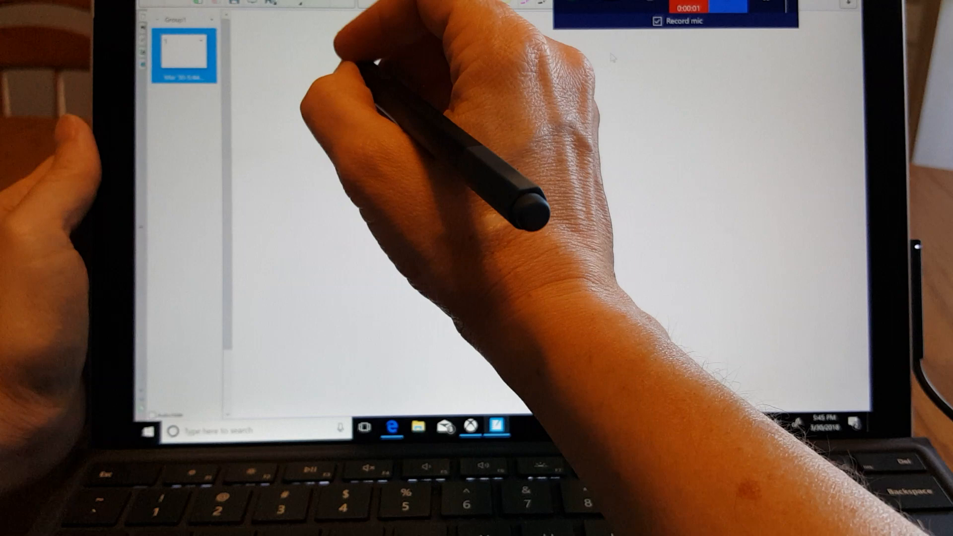
Step: Handwrite the test sentence starting "This is a" on page one
left_click_drag(329, 85, 358, 109)
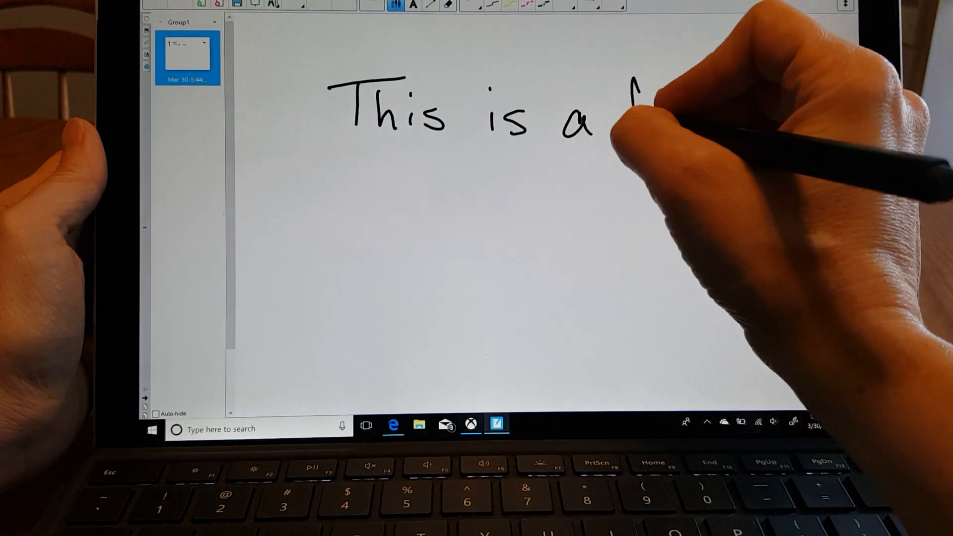
left_click_drag(632, 110, 681, 128)
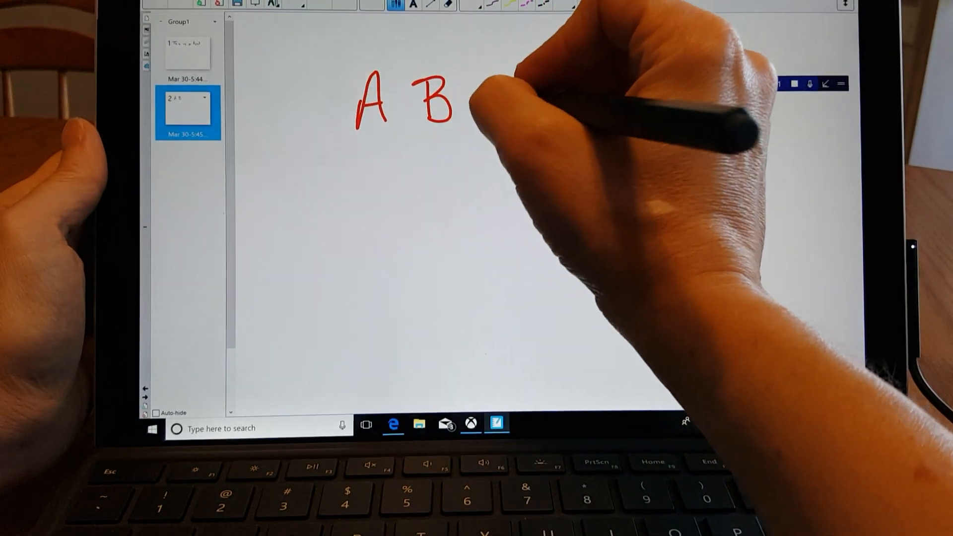
Step: Handwrite C and the later test pages, then show the saved clip in the Captures folder
left_click_drag(480, 85, 516, 128)
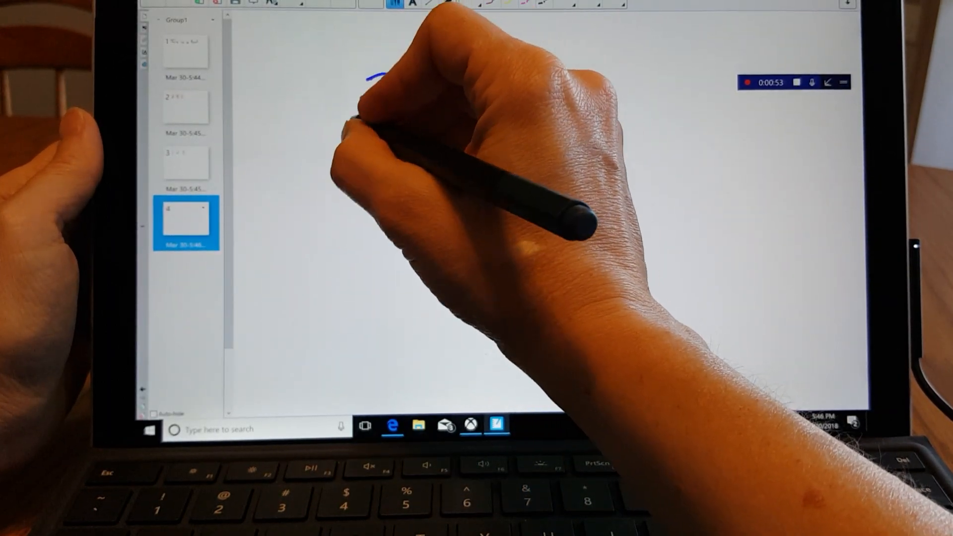
left_click_drag(364, 104, 498, 97)
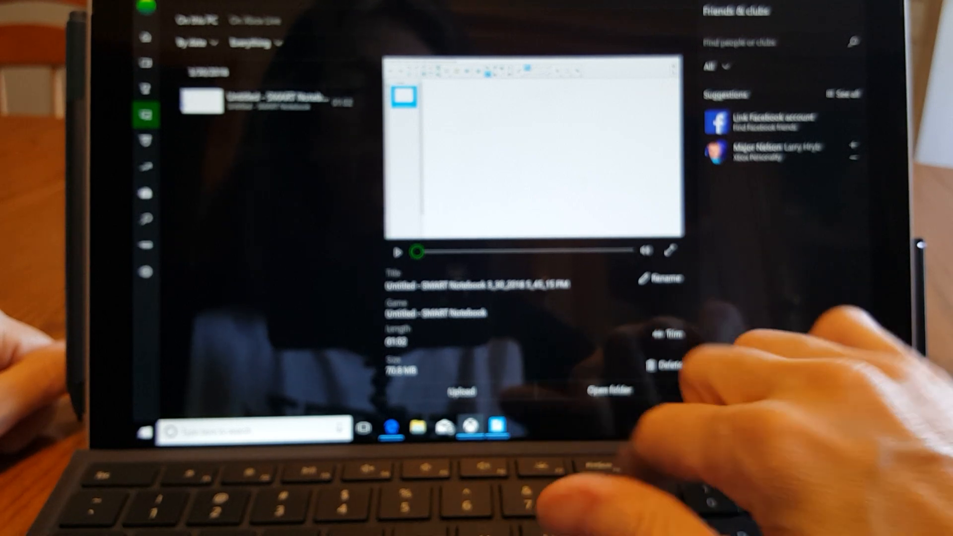
left_click(606, 390)
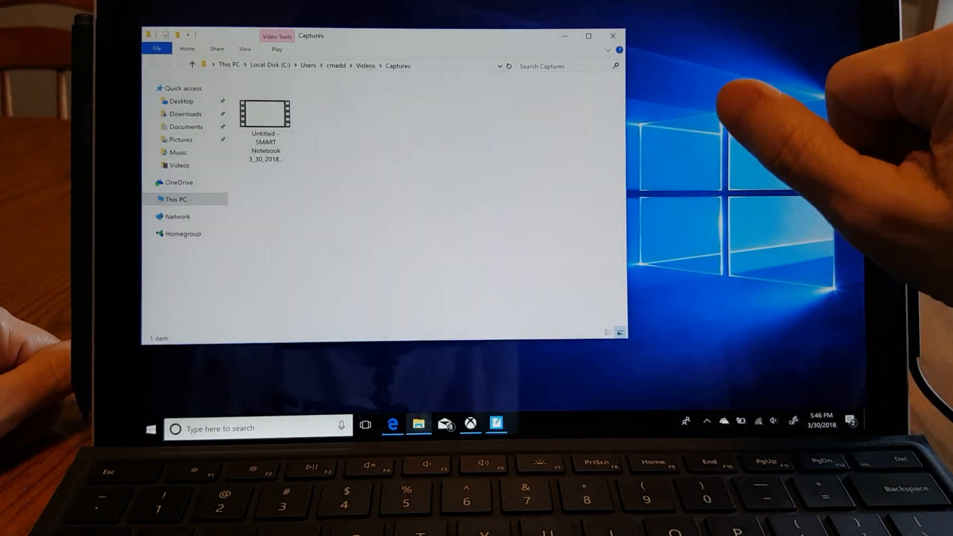
Step: Open the Untitled - SMART Notebook video from Videos > Captures for playback
left_click(265, 116)
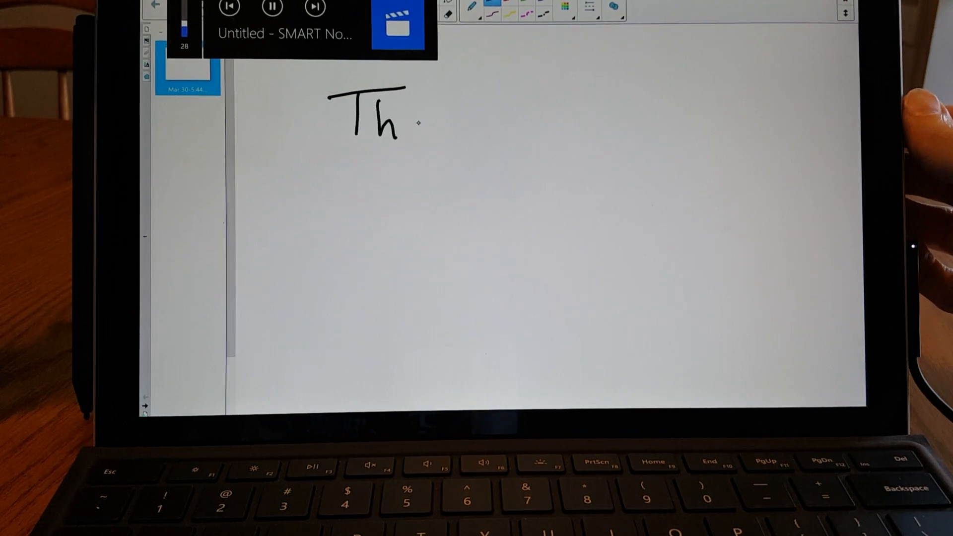
Step: Lower the volume and seek forward through the clip to the red A, B, C page
left_click_drag(407, 115, 443, 140)
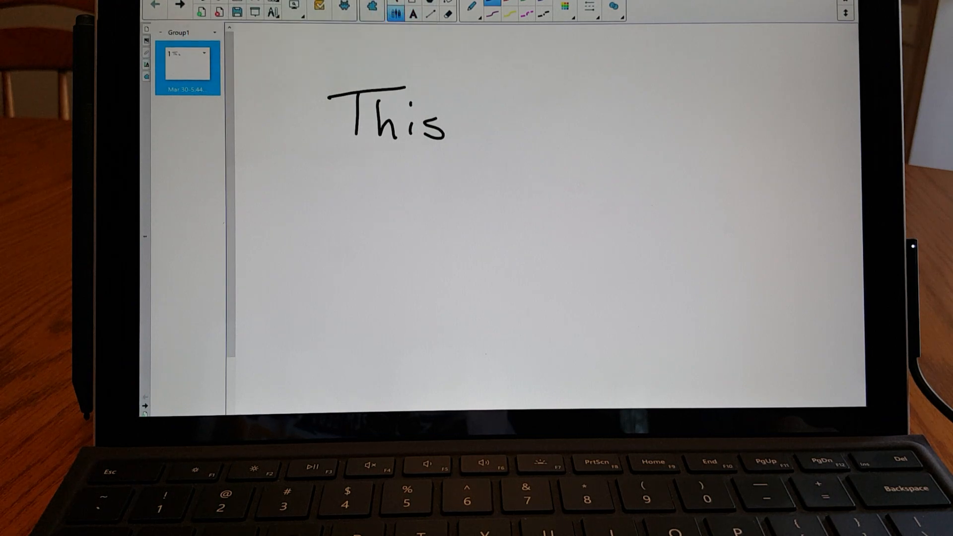
left_click(487, 125)
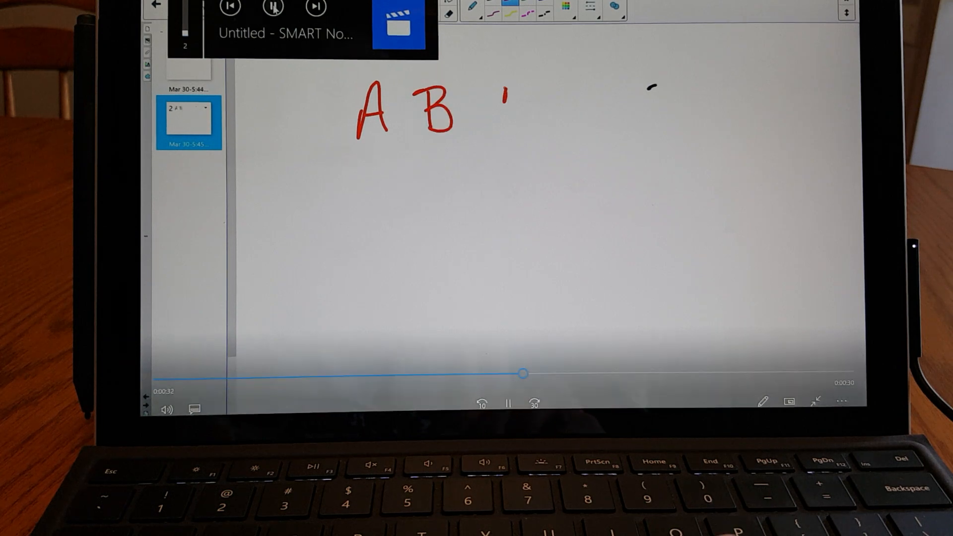
left_click_drag(480, 91, 492, 131)
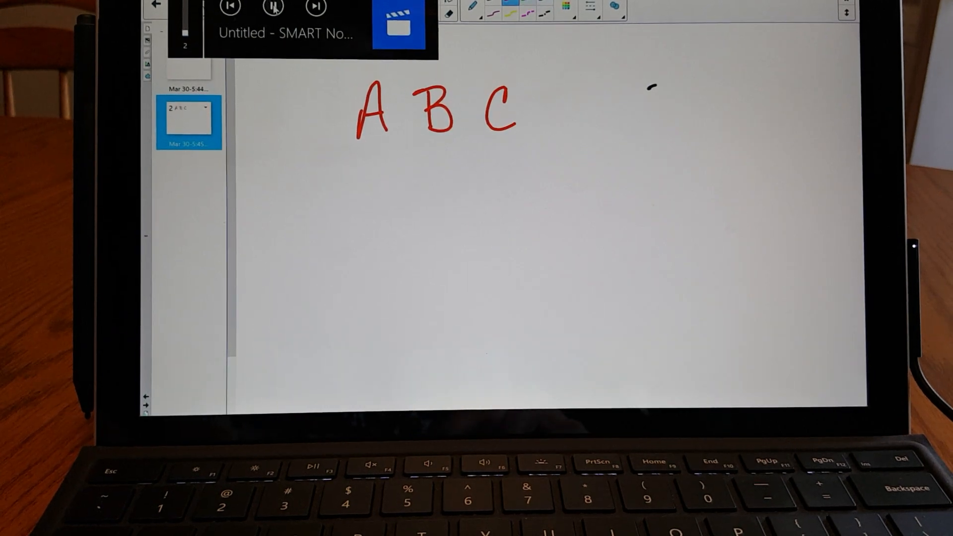